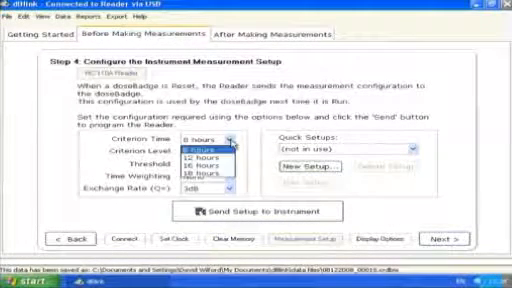
Set the criterion time to 8 hours and leave Quick Setups not in use.
{"action": "left_click", "coordinate": [200, 155]}
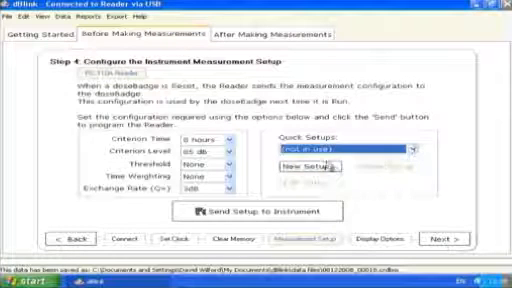
{"action": "left_click", "coordinate": [238, 182]}
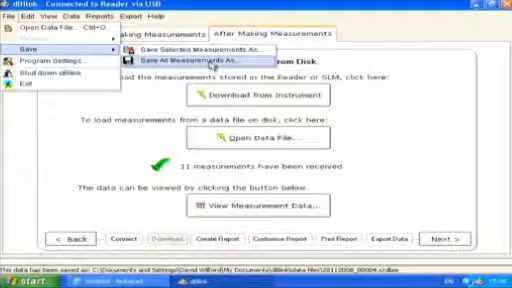
{"action": "left_click", "coordinate": [180, 63]}
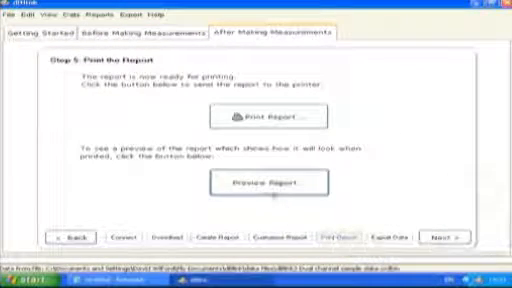
{"action": "left_click", "coordinate": [267, 184]}
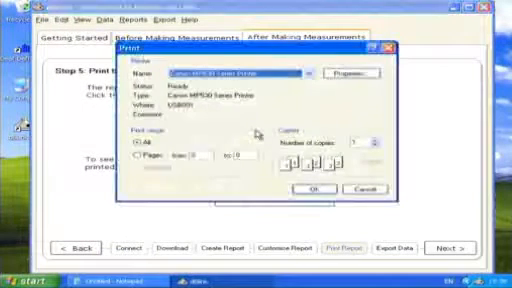
{"action": "left_click", "coordinate": [355, 187]}
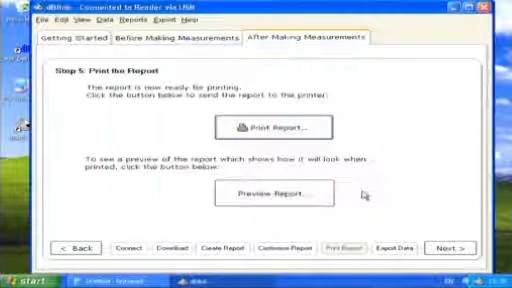
{"action": "mouse_move", "coordinate": [399, 247]}
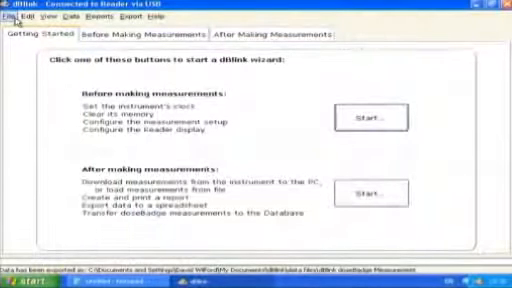
Bring up the File menu from the Getting Started page.
{"action": "left_click", "coordinate": [9, 17]}
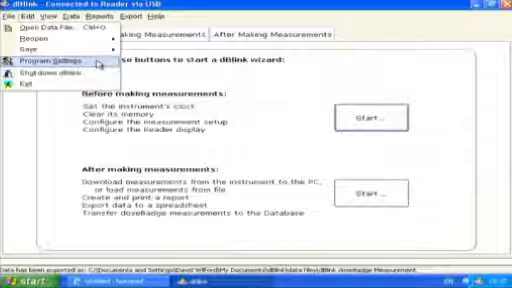
Show the Program Options tab of Program Settings, including the automatic data-file folder.
{"action": "left_click", "coordinate": [63, 66]}
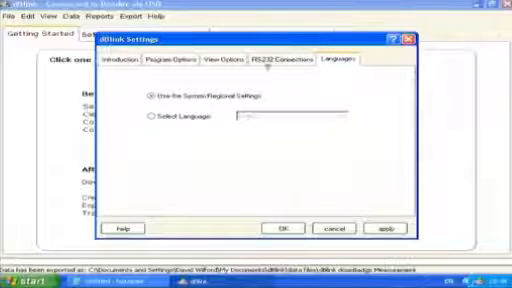
{"action": "left_click", "coordinate": [171, 65]}
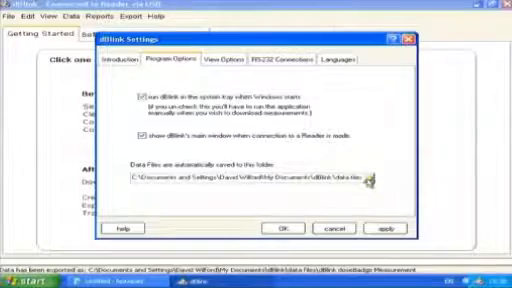